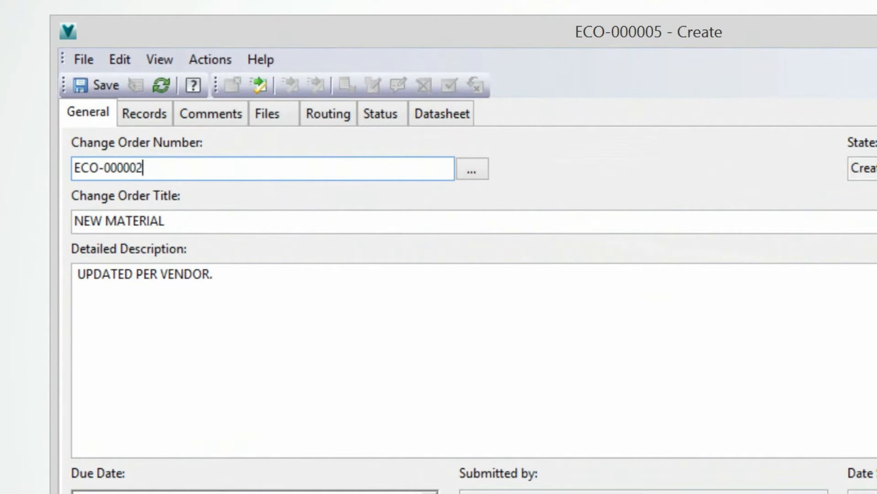
Step: Enter 'Released to manufacturing' as the state comment, then show the Vault Office overview in the thin client
click(210, 112)
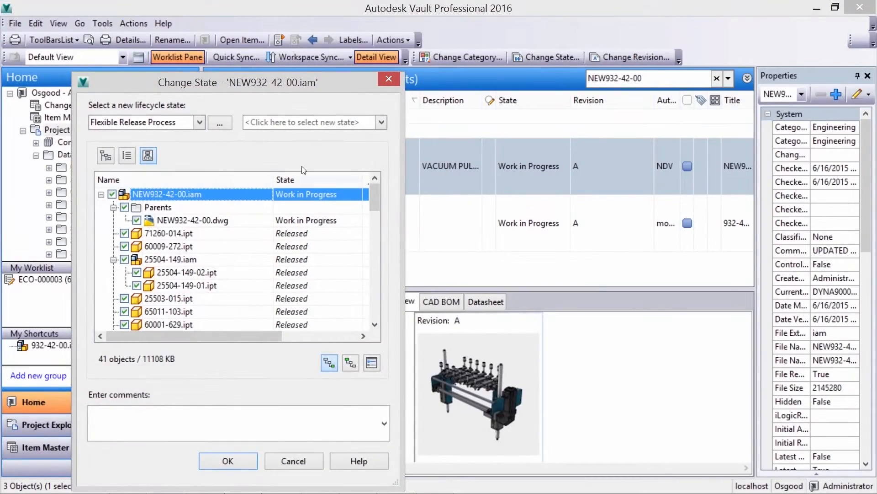
text(Released to manufacturing)
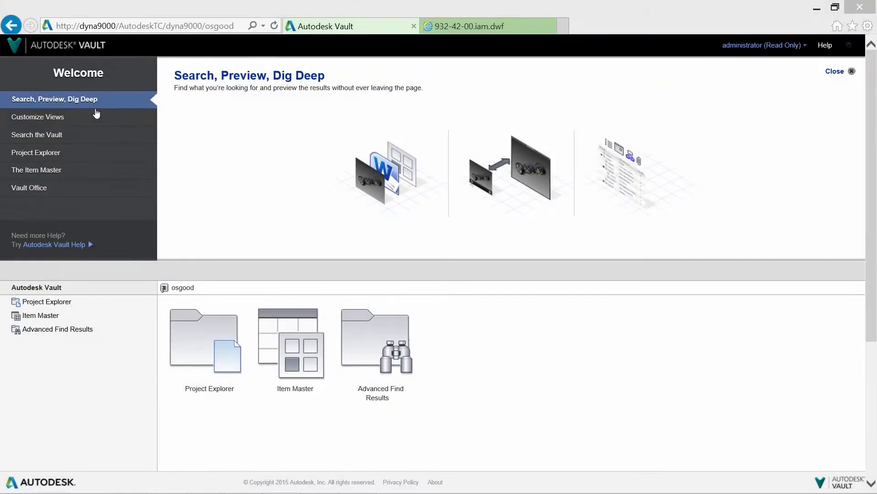
click(29, 188)
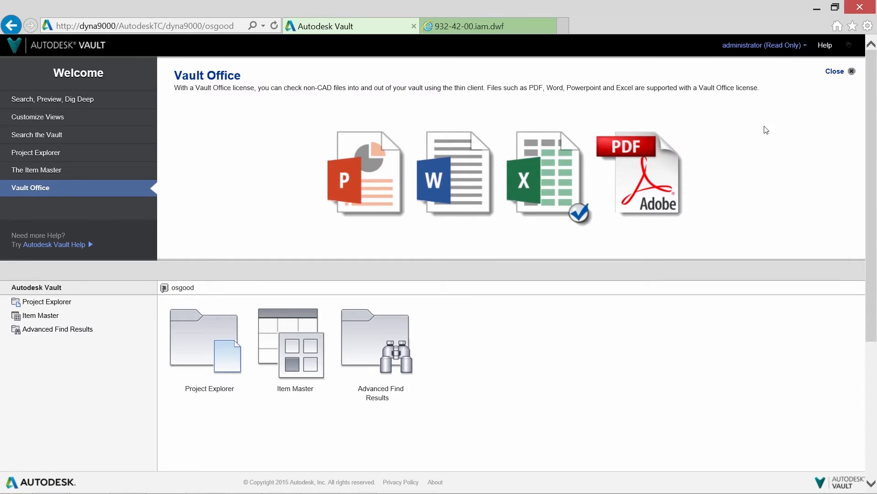